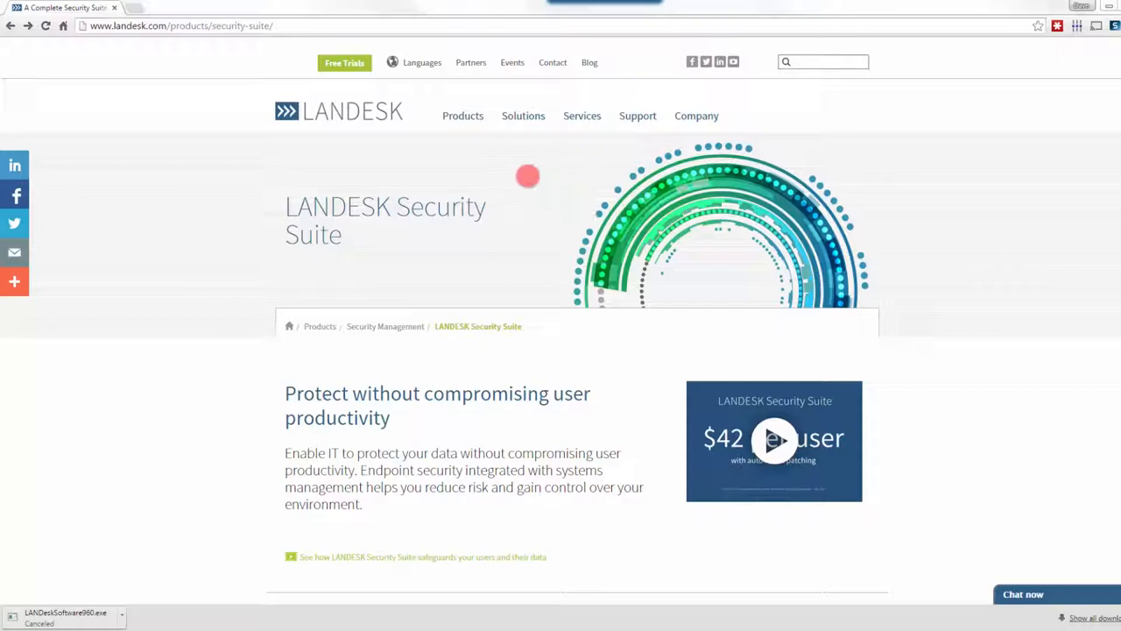
mouse_move(1098, 279)
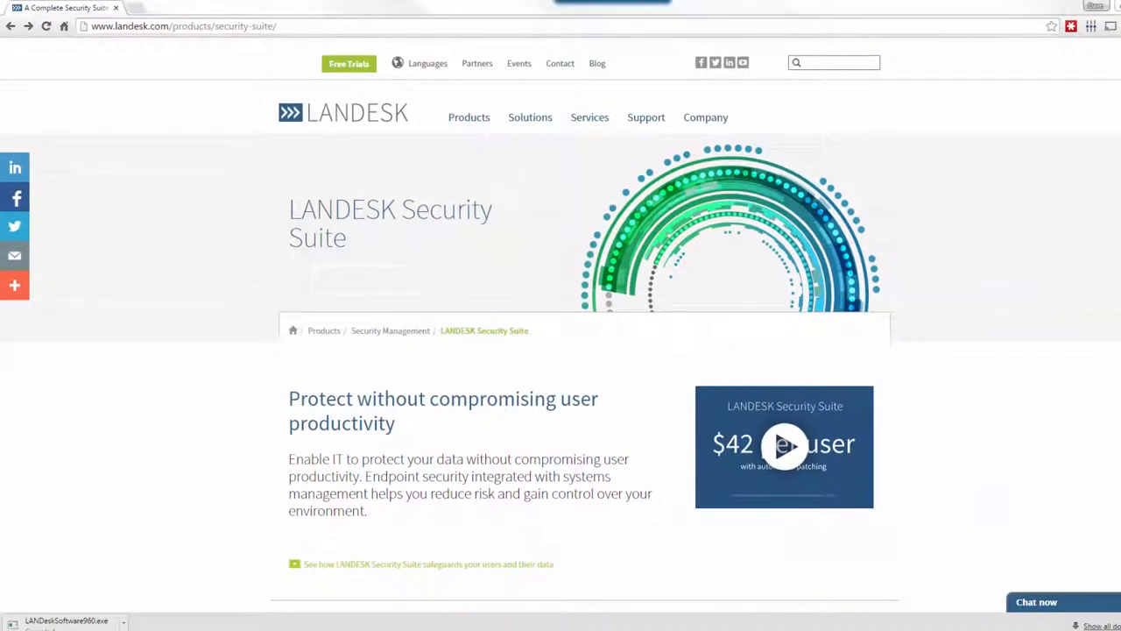
Step: Scroll down the Security Suite page to the capabilities grid showing Patch management
scroll("down", 3)
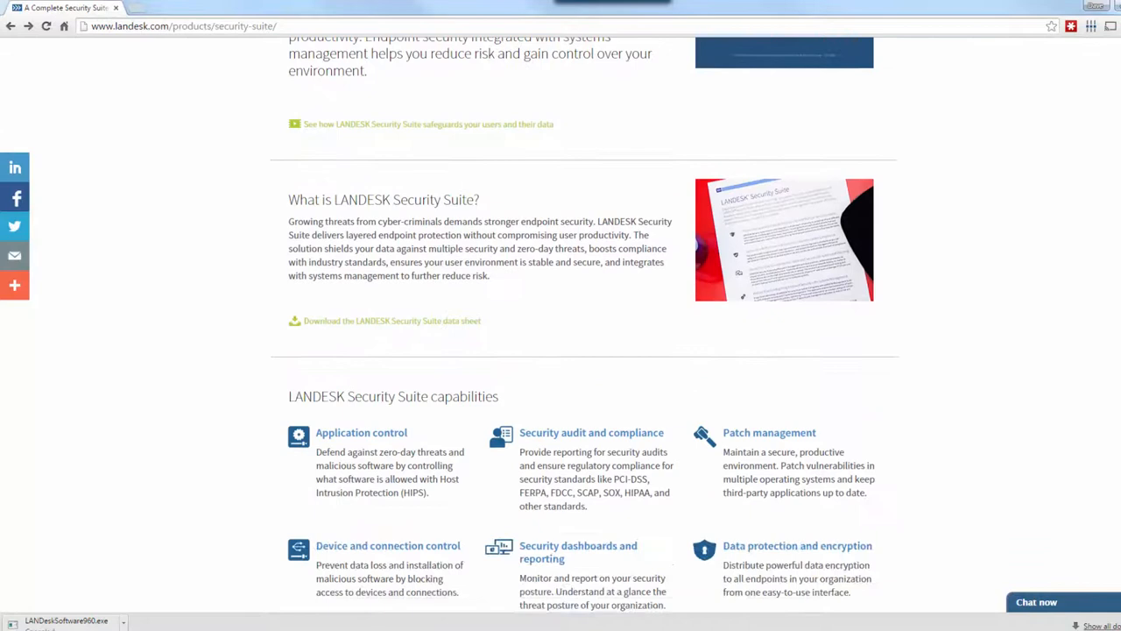
scroll("down", 3)
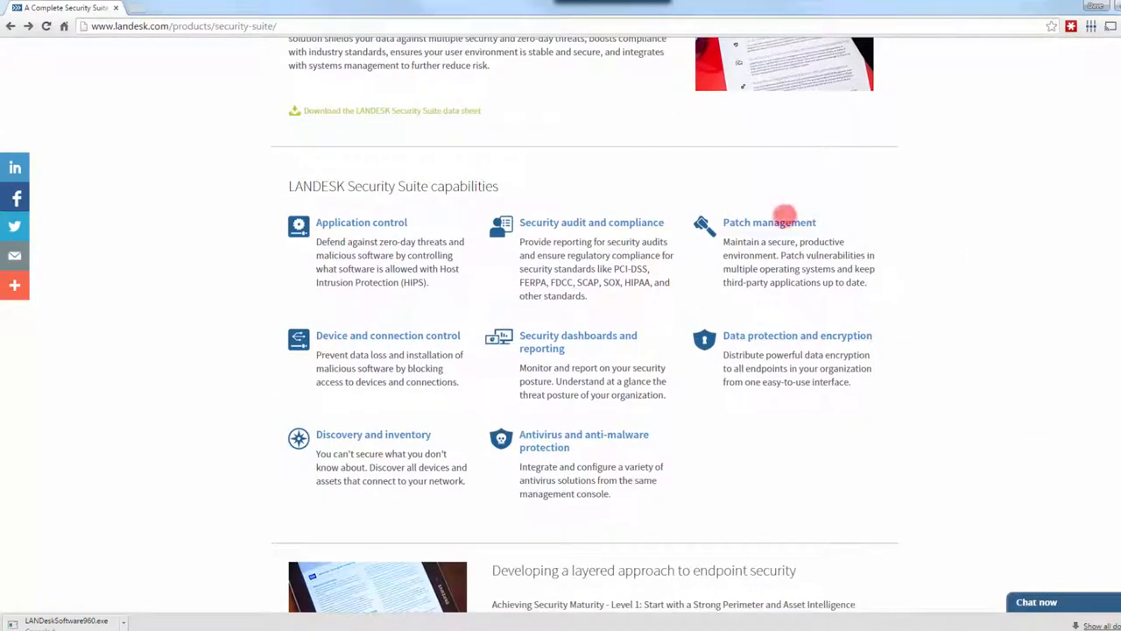
mouse_move(778, 226)
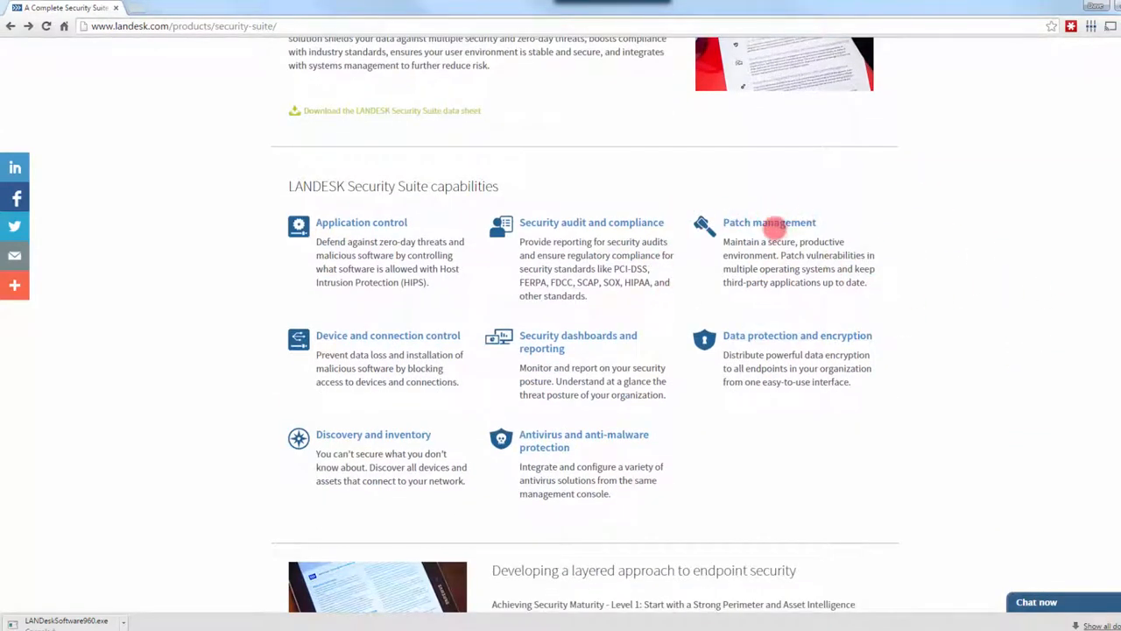
Step: Open the Patch management link and scroll to 'What is LANDESK Patch Manager?' and 'Operating system patching'
left_click(768, 222)
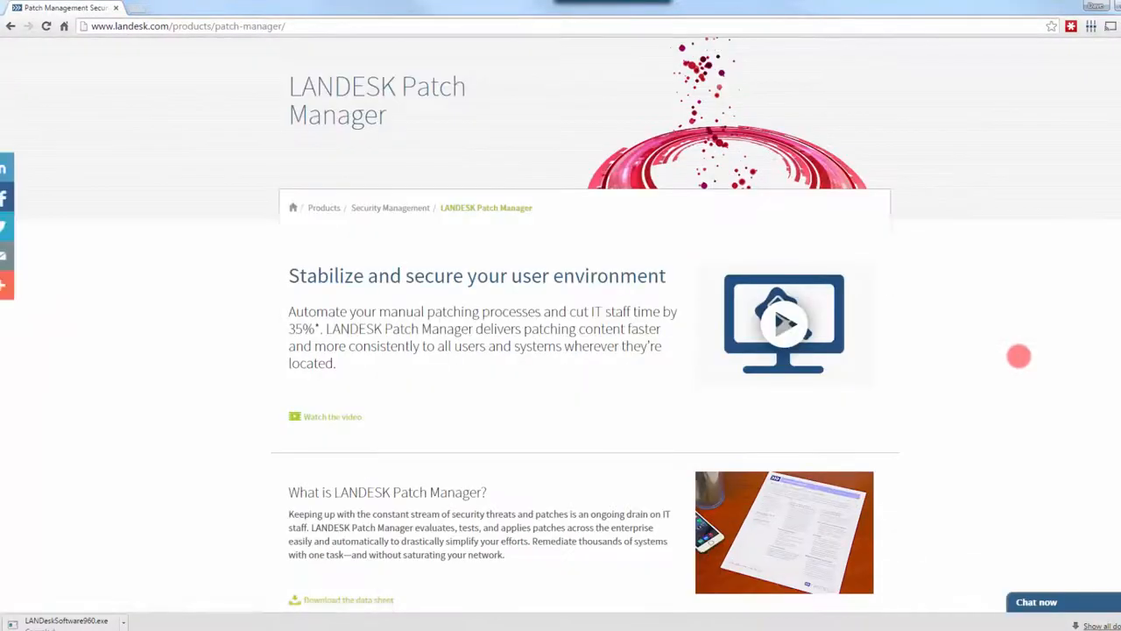
scroll("down", 3)
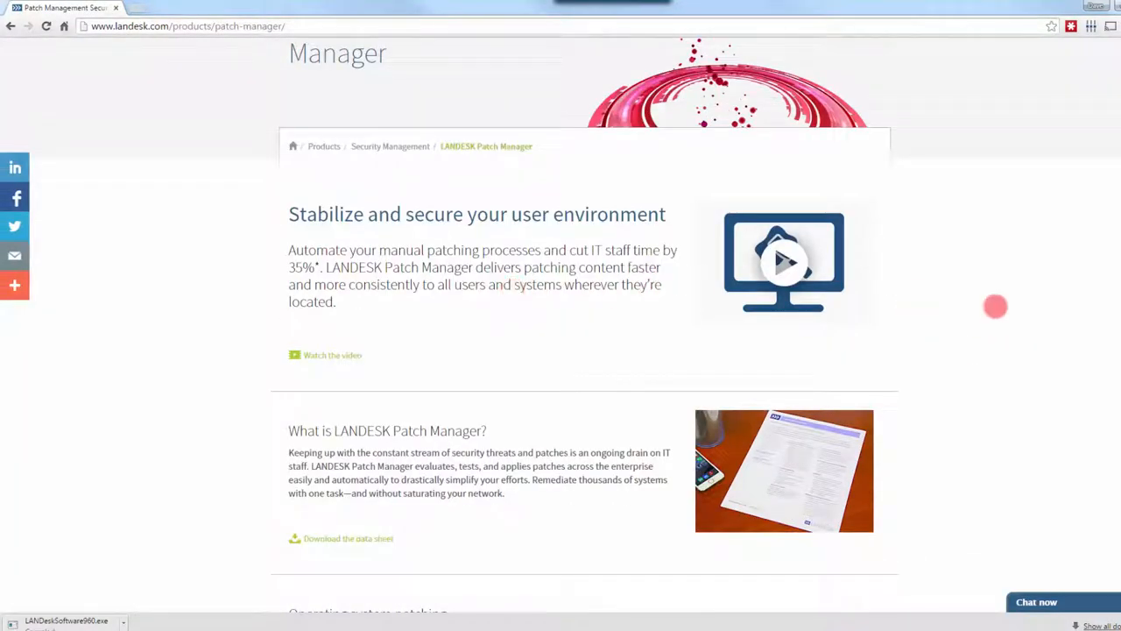
mouse_move(437, 252)
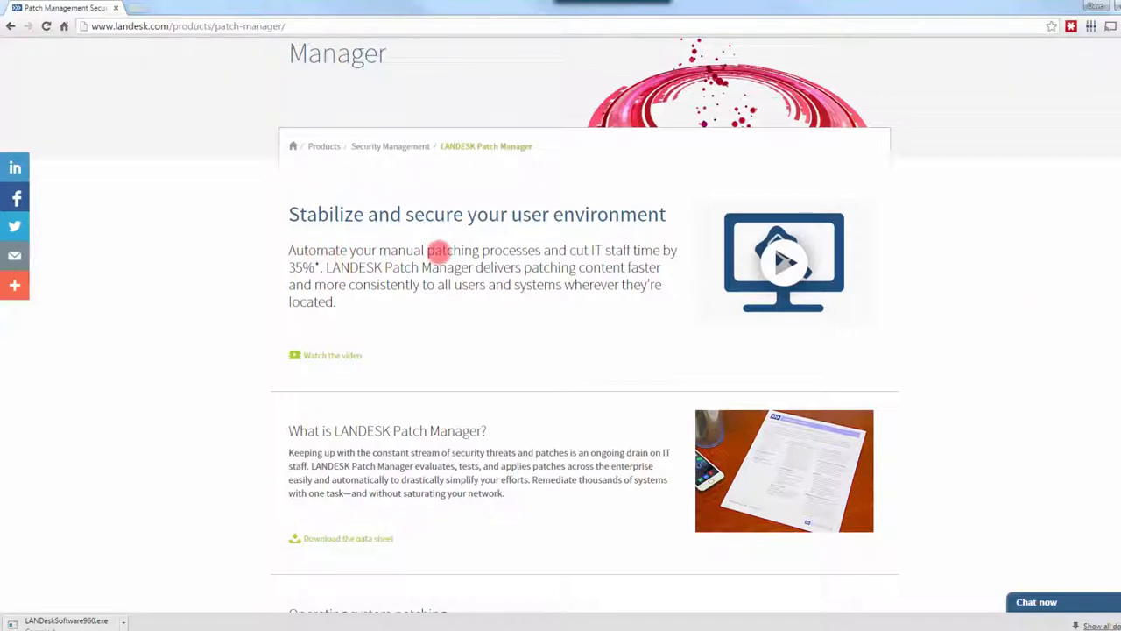
mouse_move(651, 308)
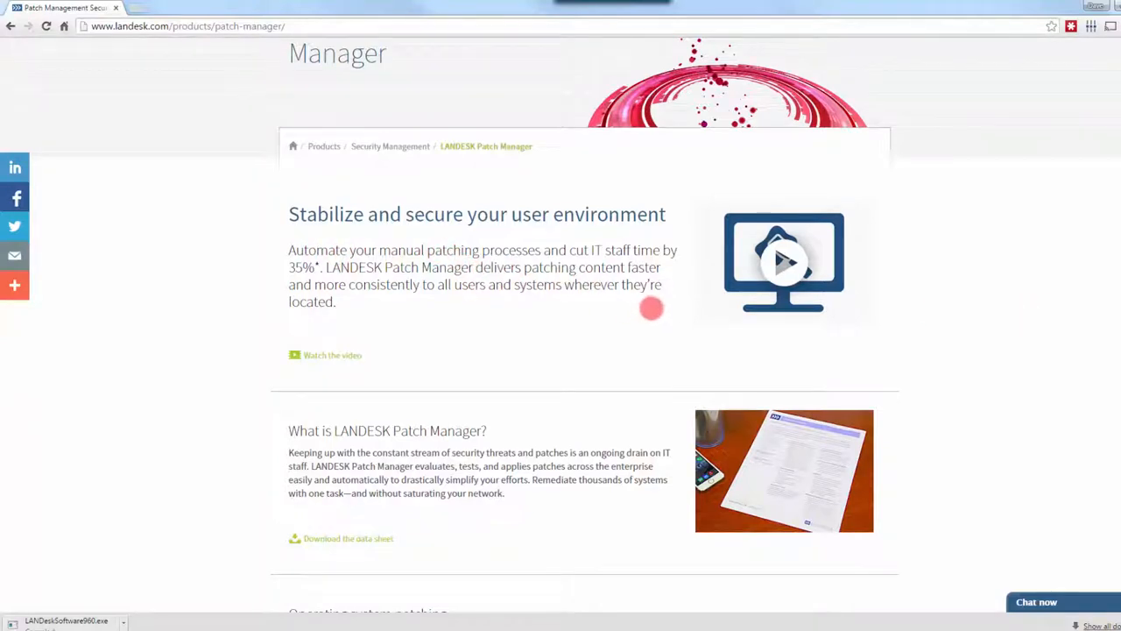
mouse_move(666, 317)
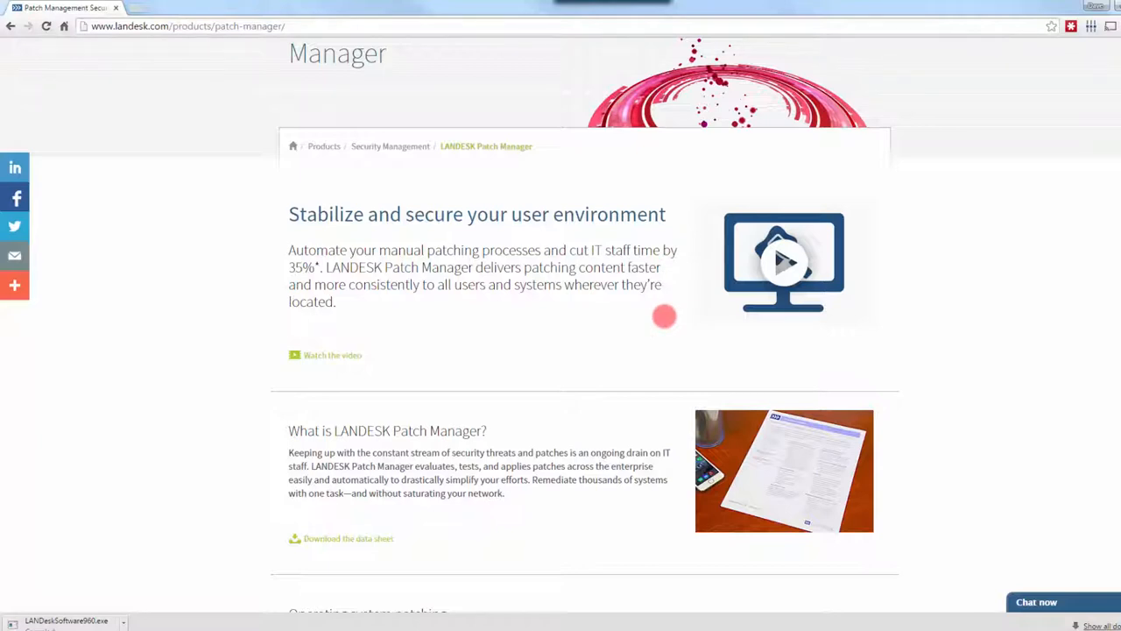
mouse_move(976, 316)
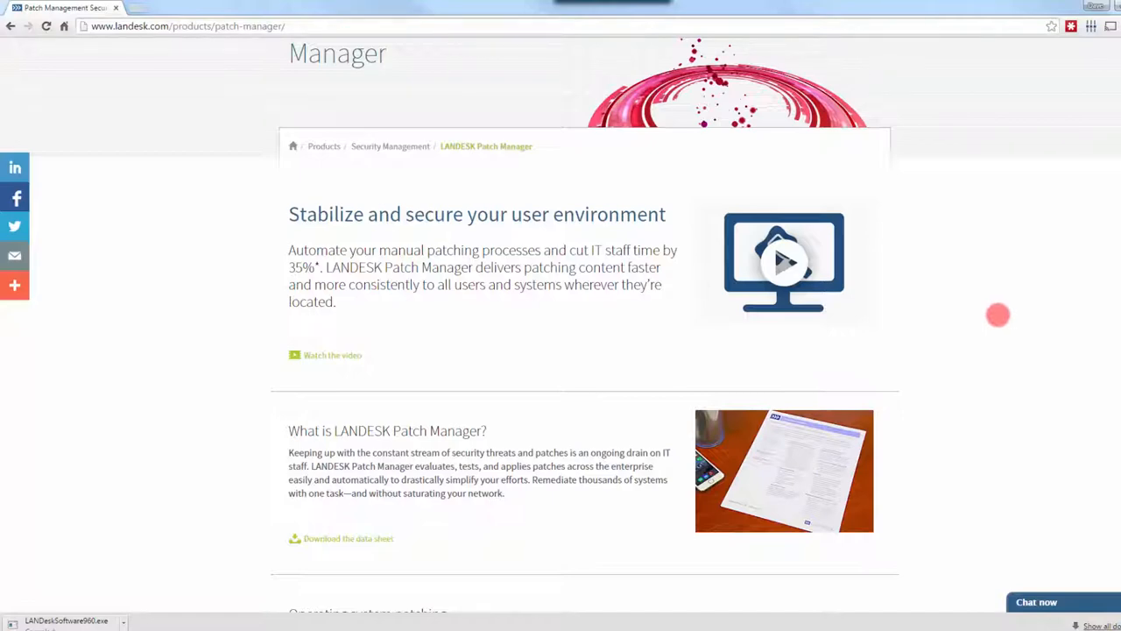
scroll("down", 3)
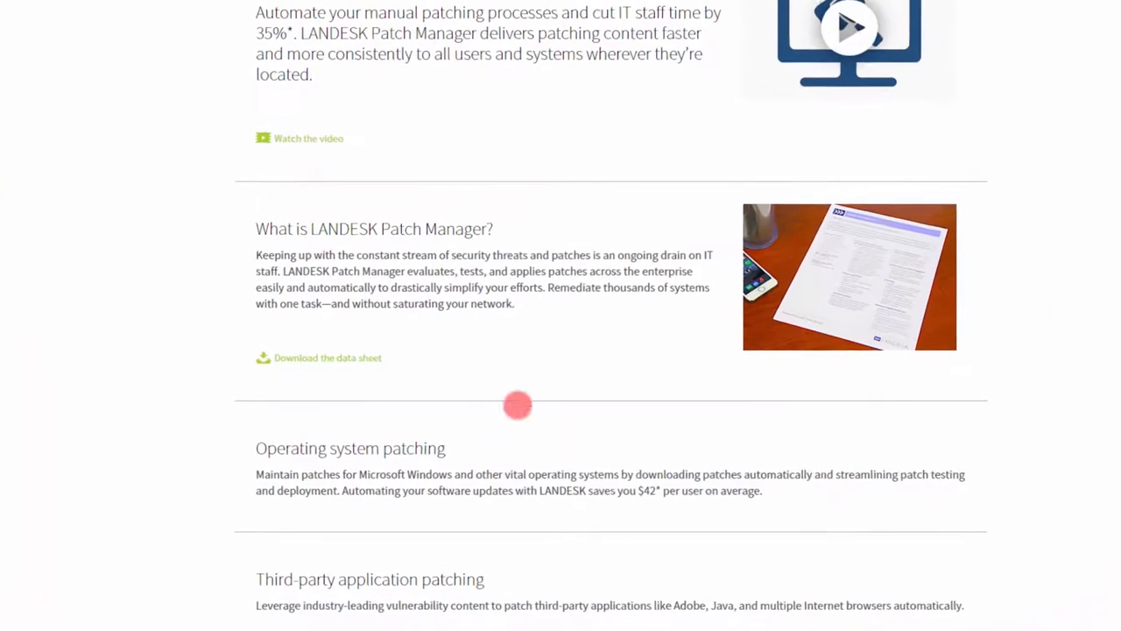
scroll("down", 3)
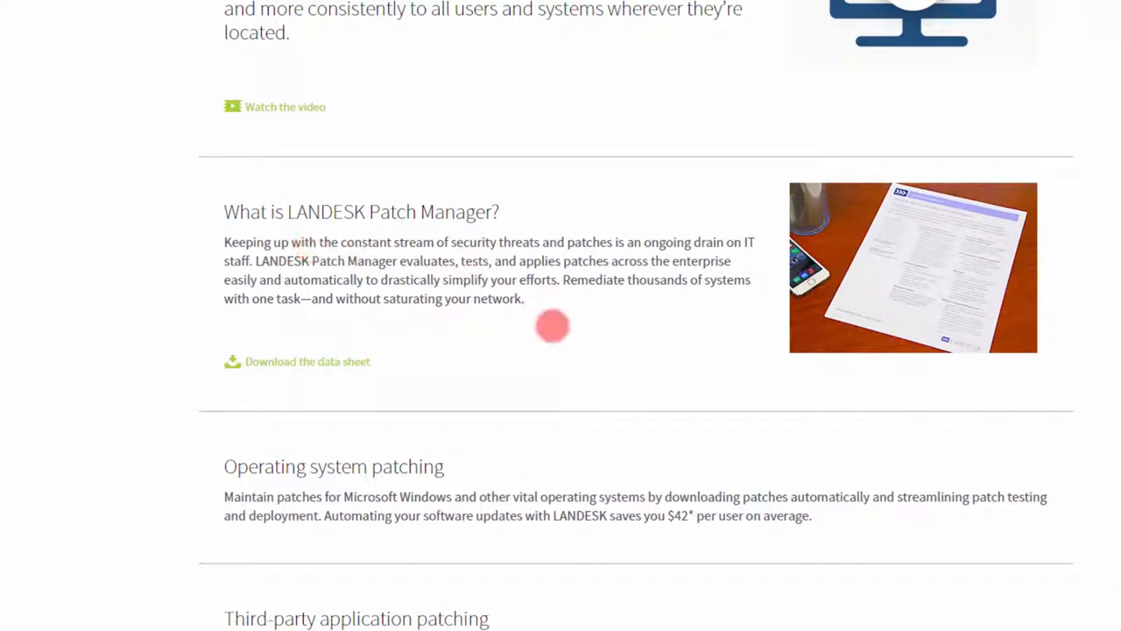
mouse_move(759, 248)
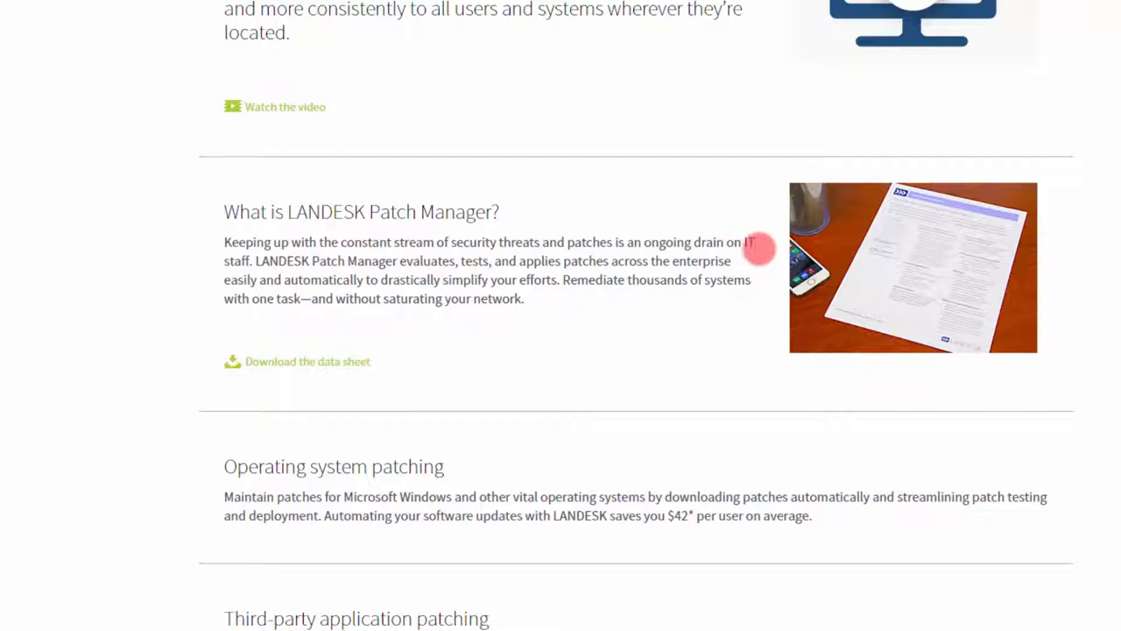
mouse_move(767, 248)
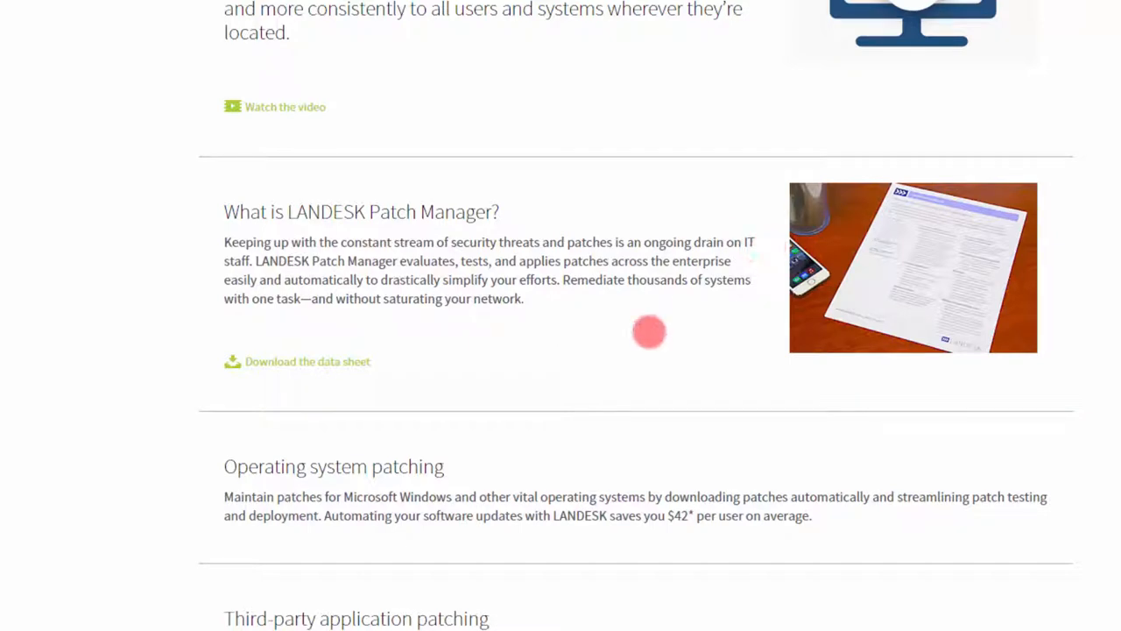
mouse_move(544, 260)
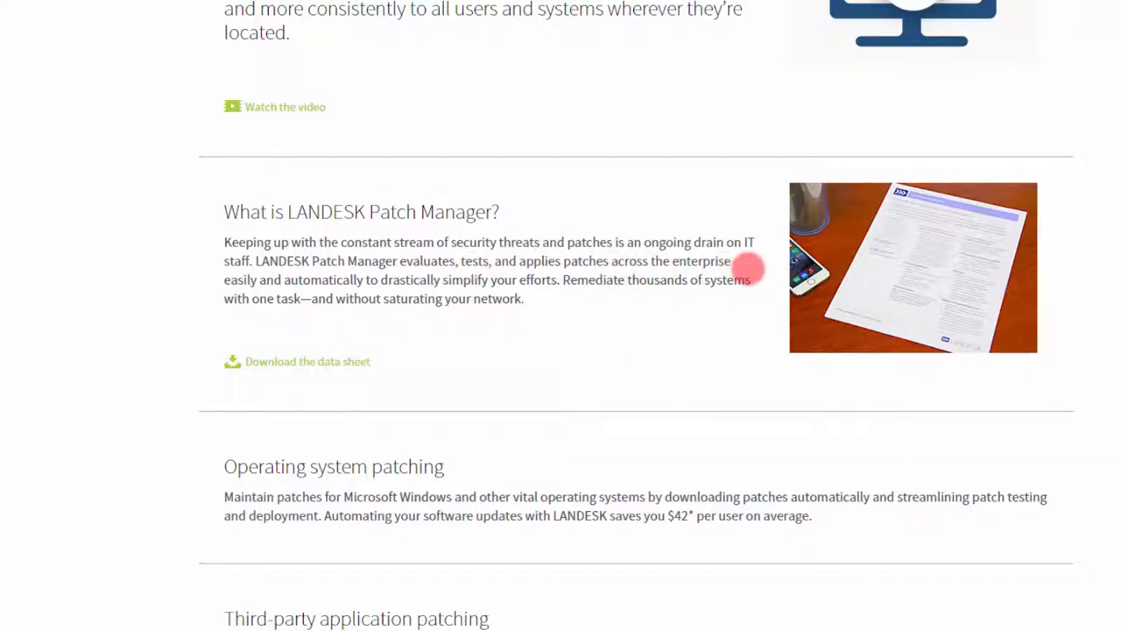
mouse_move(408, 279)
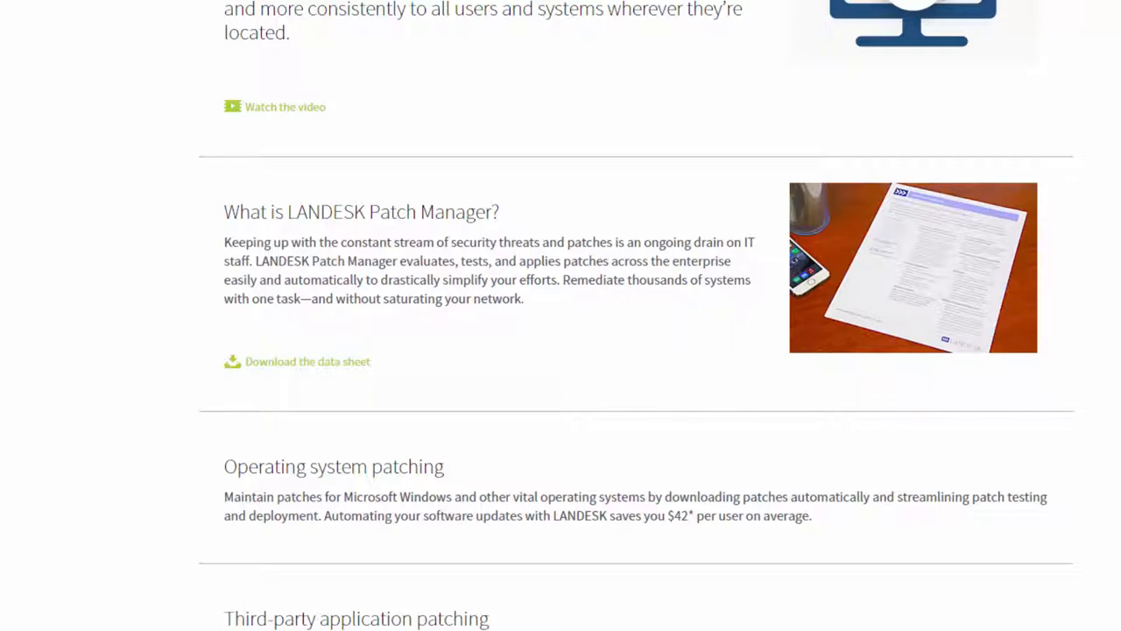
scroll("down", 3)
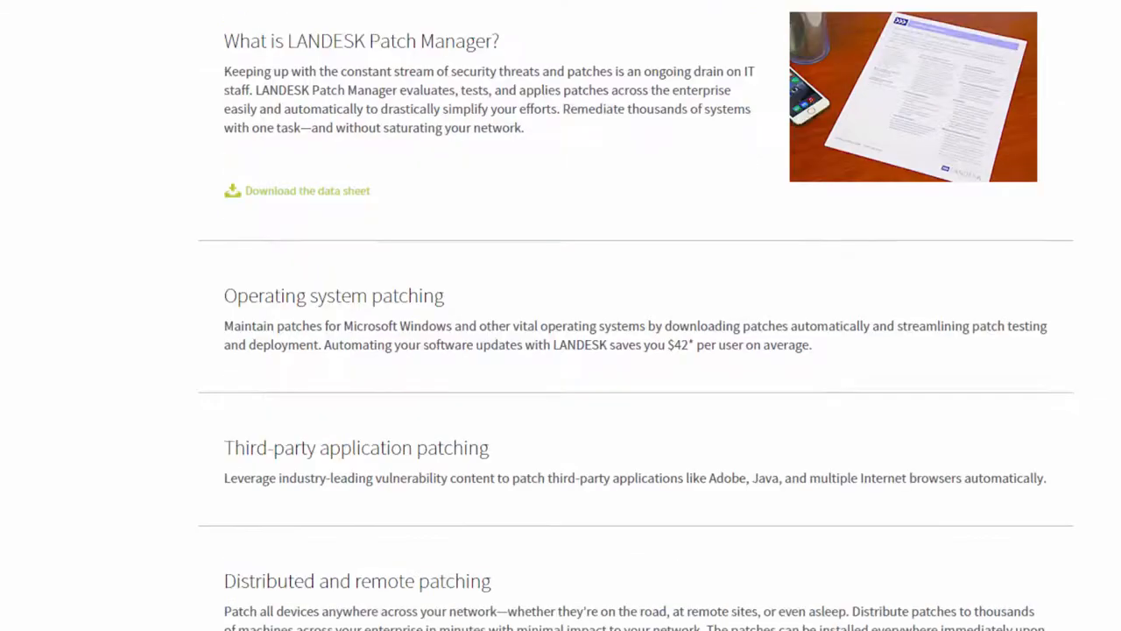
Step: Scroll past the data sheet link to distributed and remote patching plus visibility and control
scroll("down", 3)
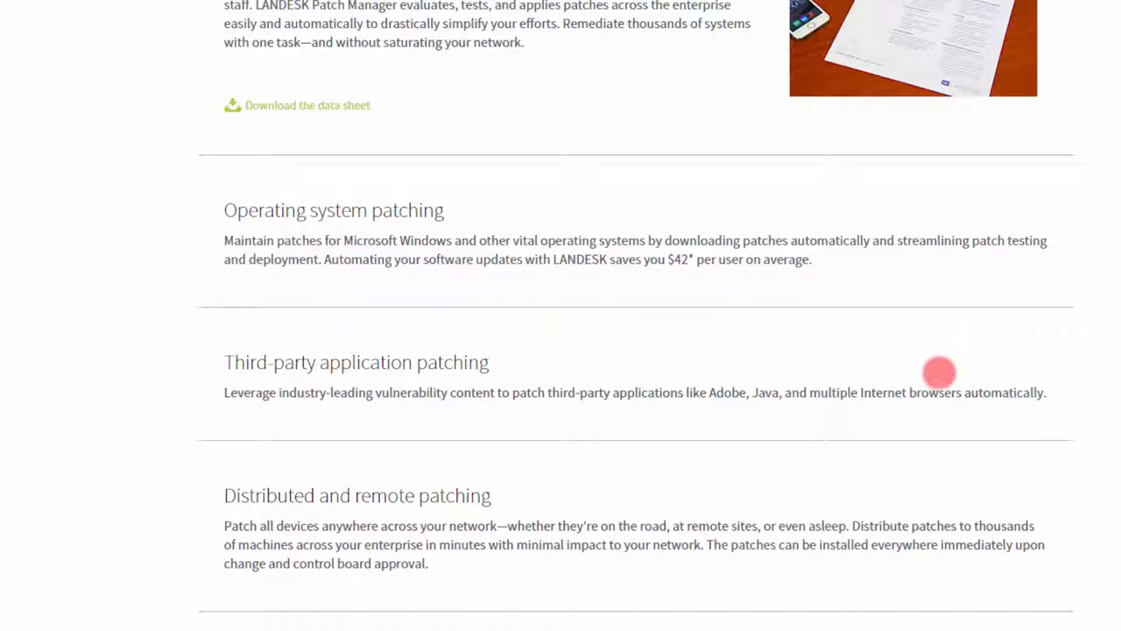
mouse_move(296, 200)
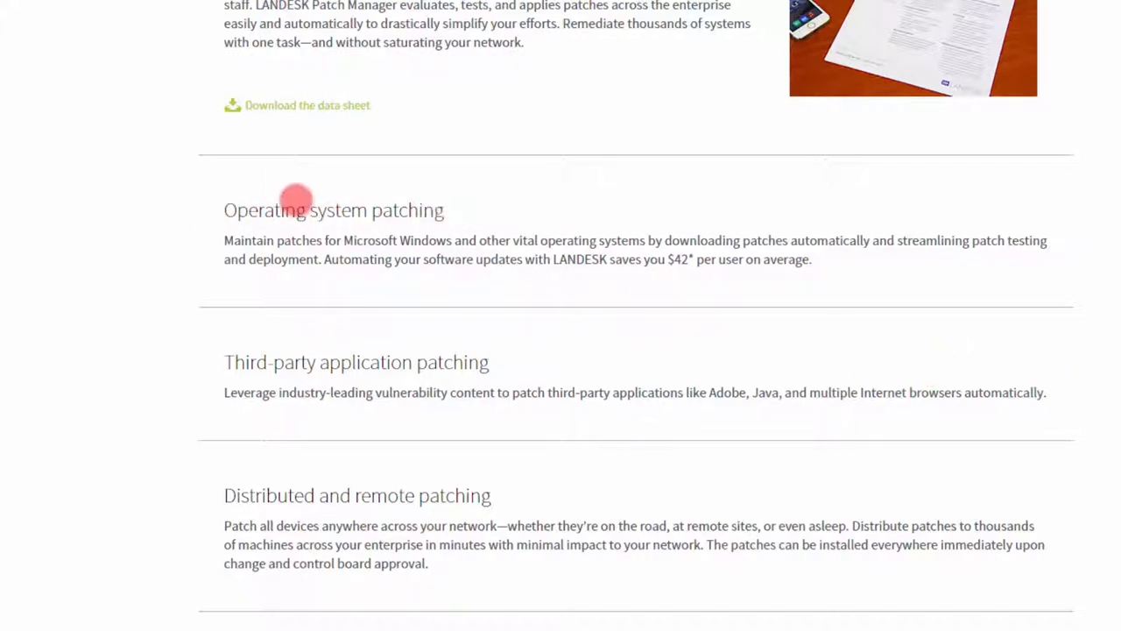
mouse_move(280, 254)
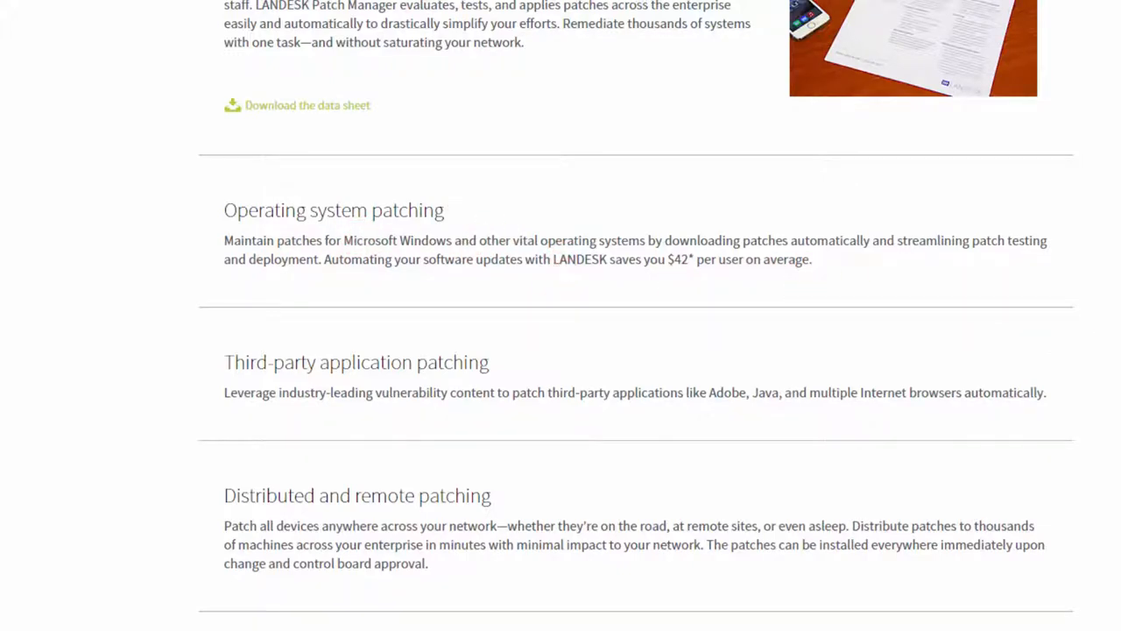
scroll("down", 3)
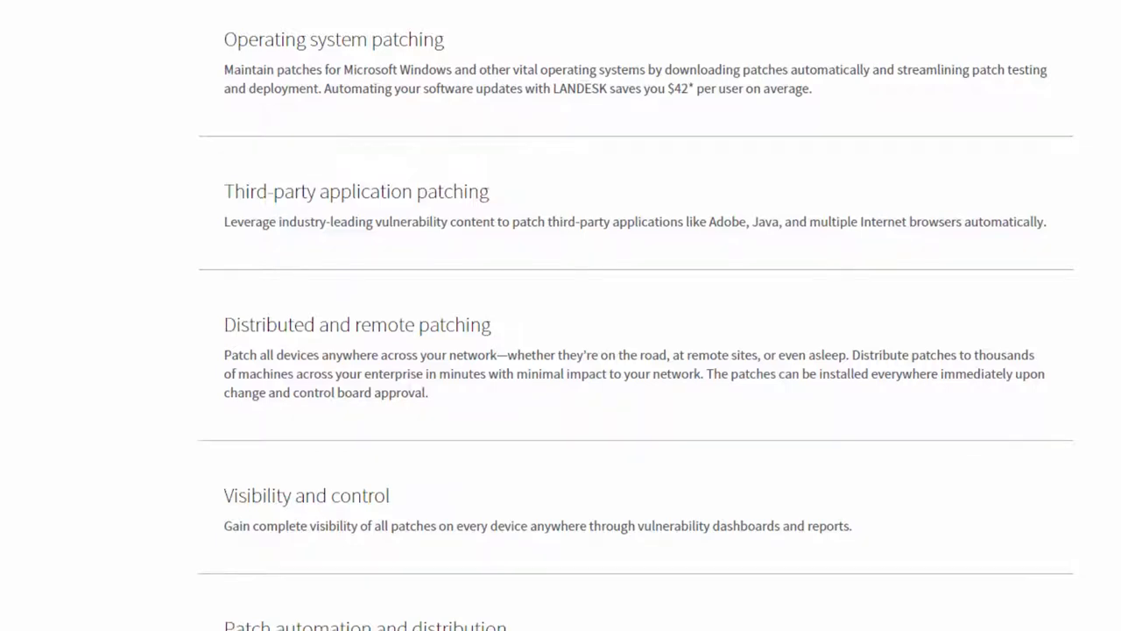
Step: Scroll down to patch automation and distribution and Heterogeneous platform support
scroll("down", 3)
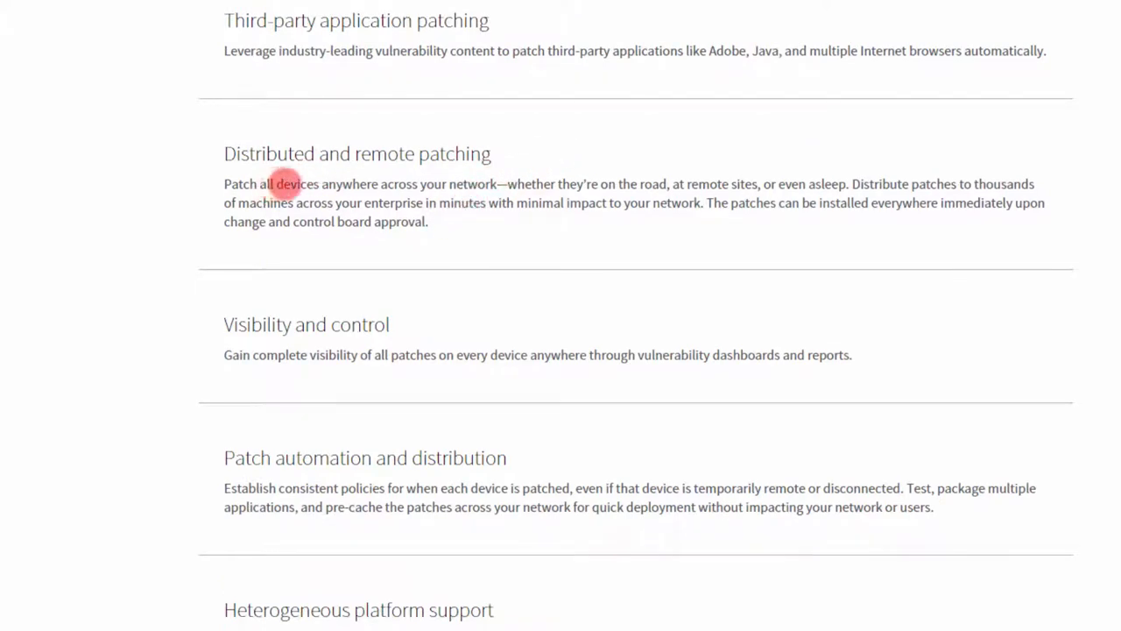
mouse_move(513, 184)
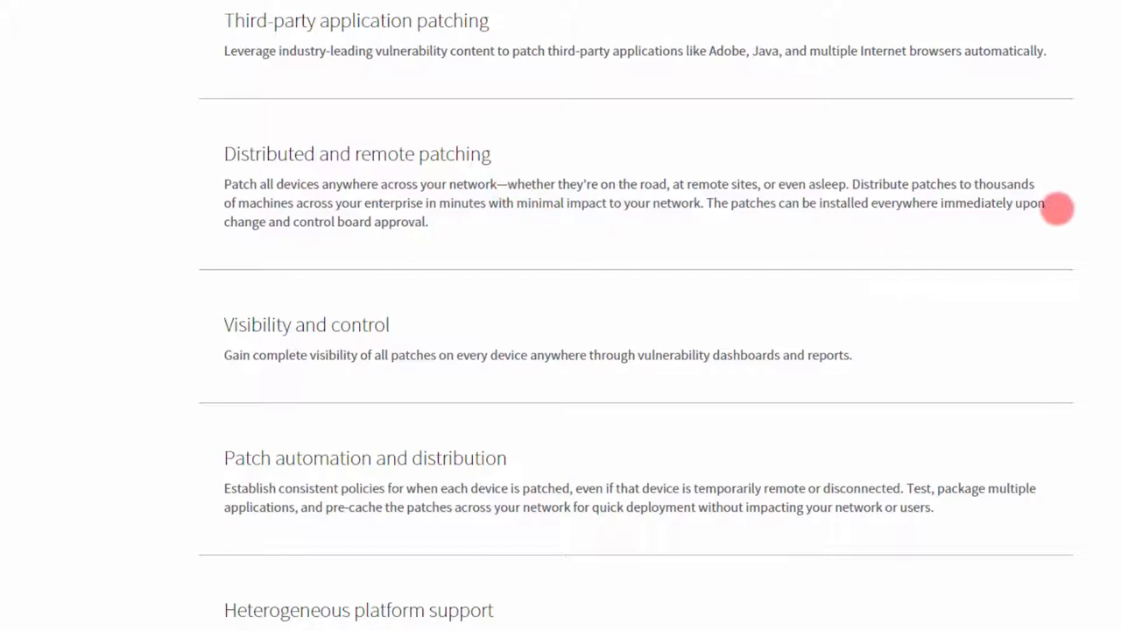
mouse_move(1108, 229)
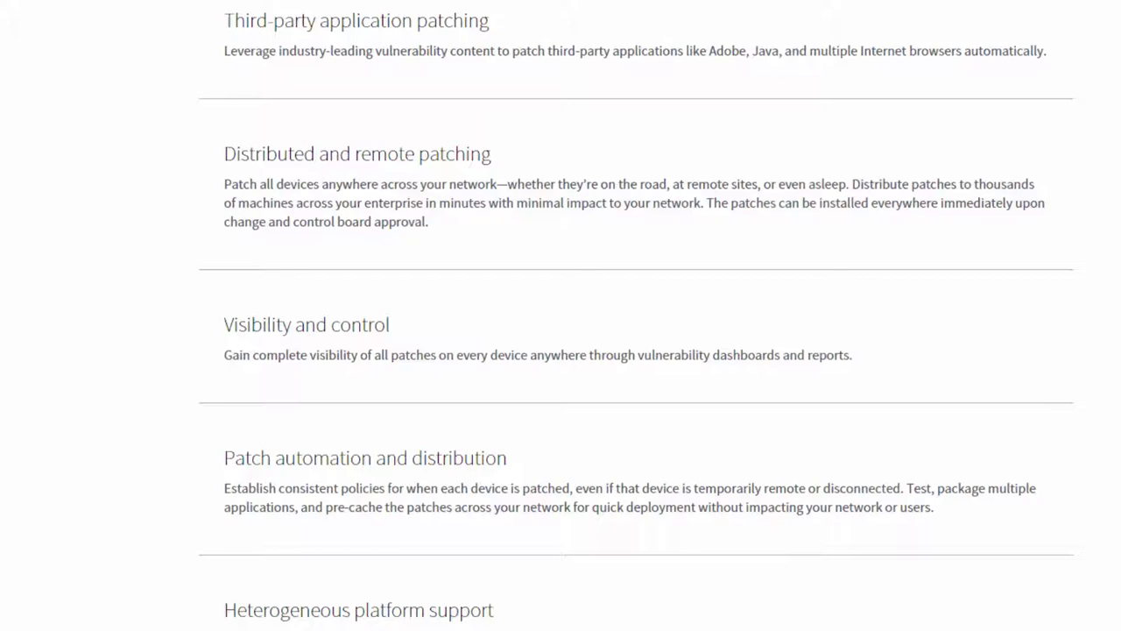
scroll("down", 3)
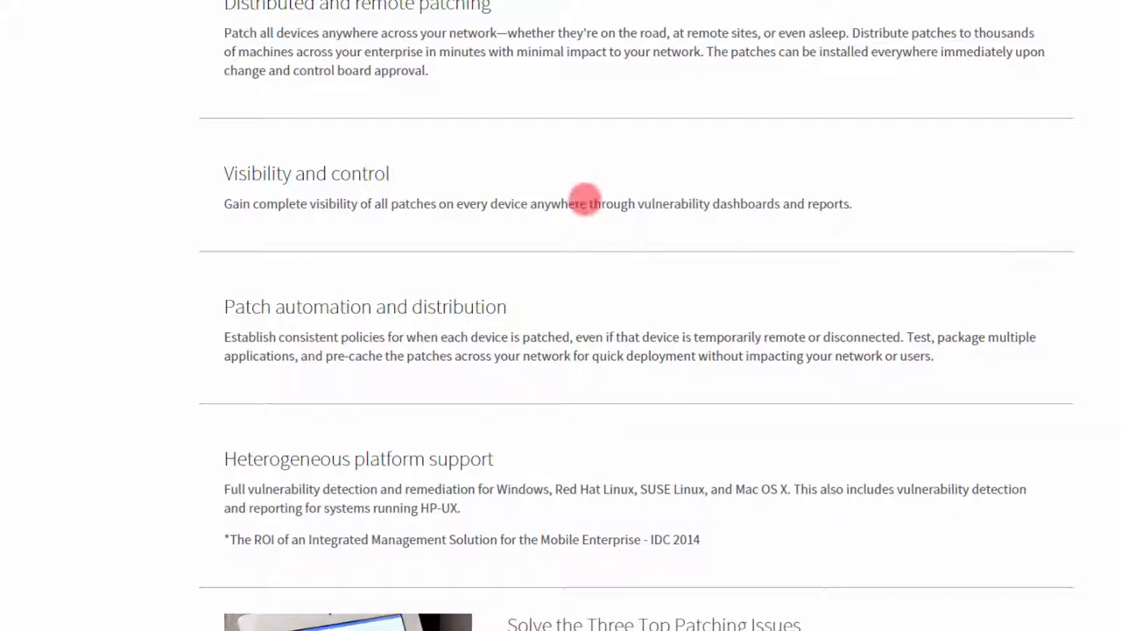
mouse_move(343, 203)
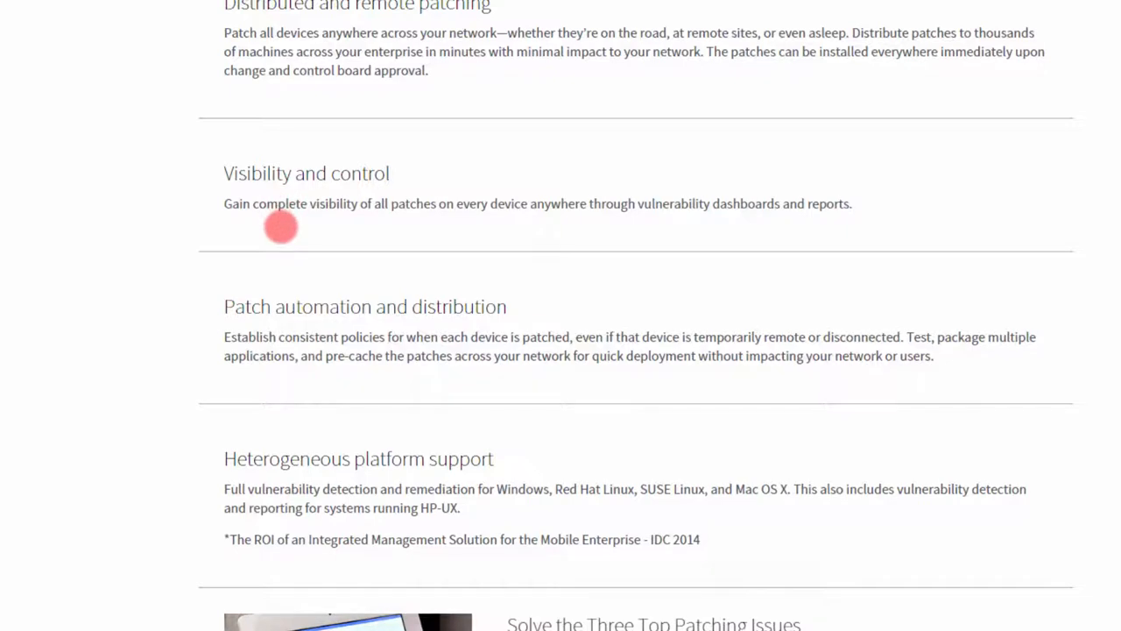
mouse_move(302, 217)
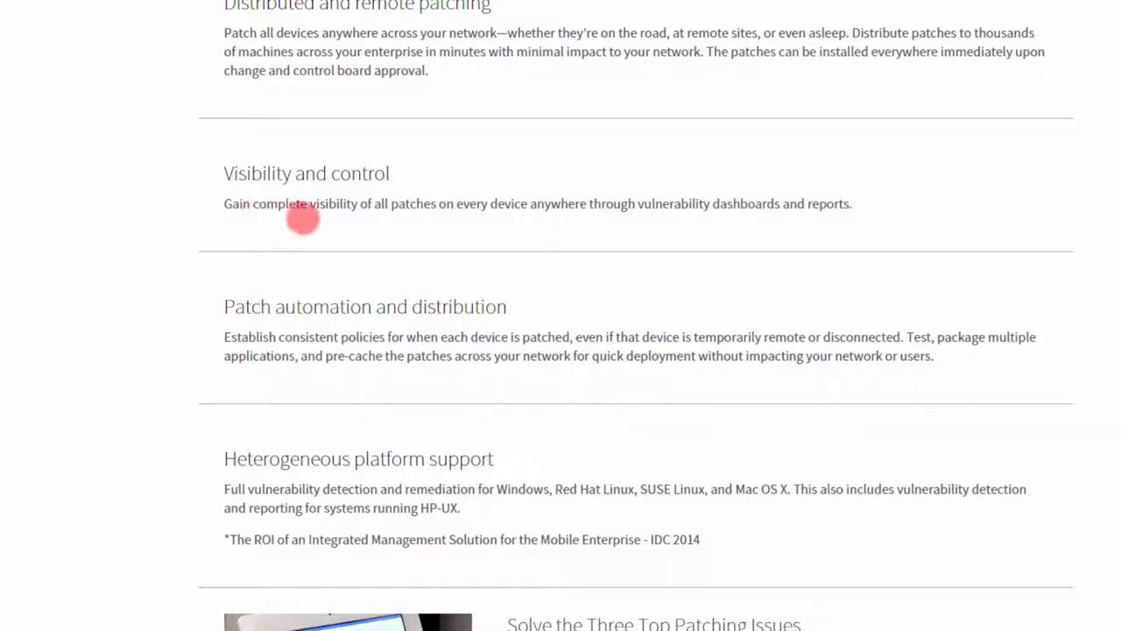
mouse_move(539, 217)
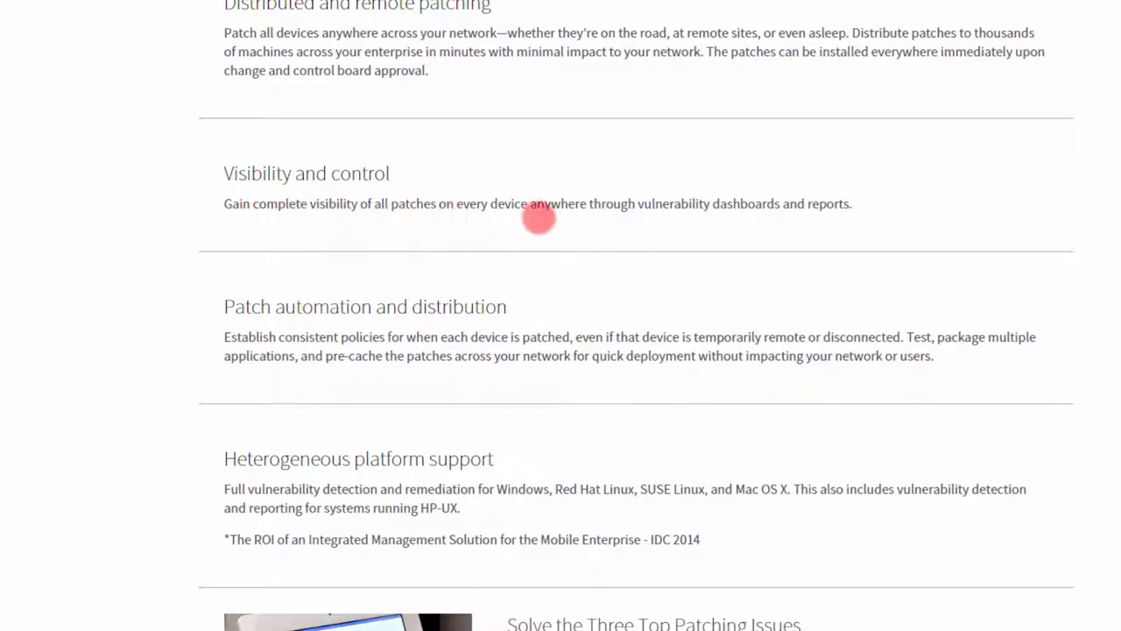
mouse_move(874, 215)
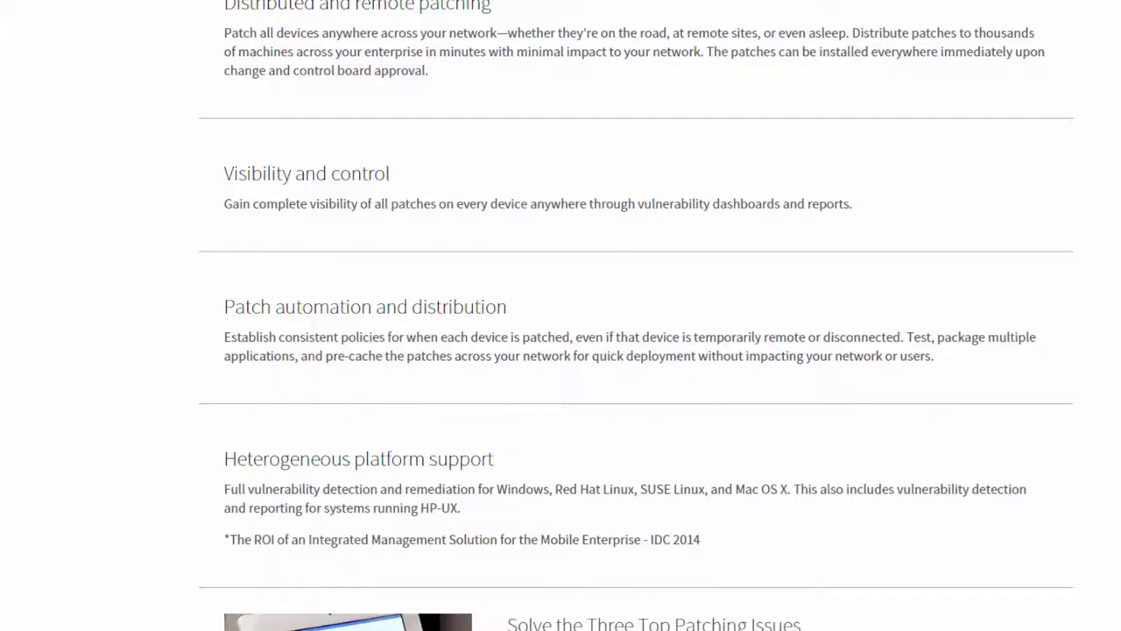
Step: Scroll down to the Product Trials and Request a Quote tiles, then scroll back up
scroll("down", 3)
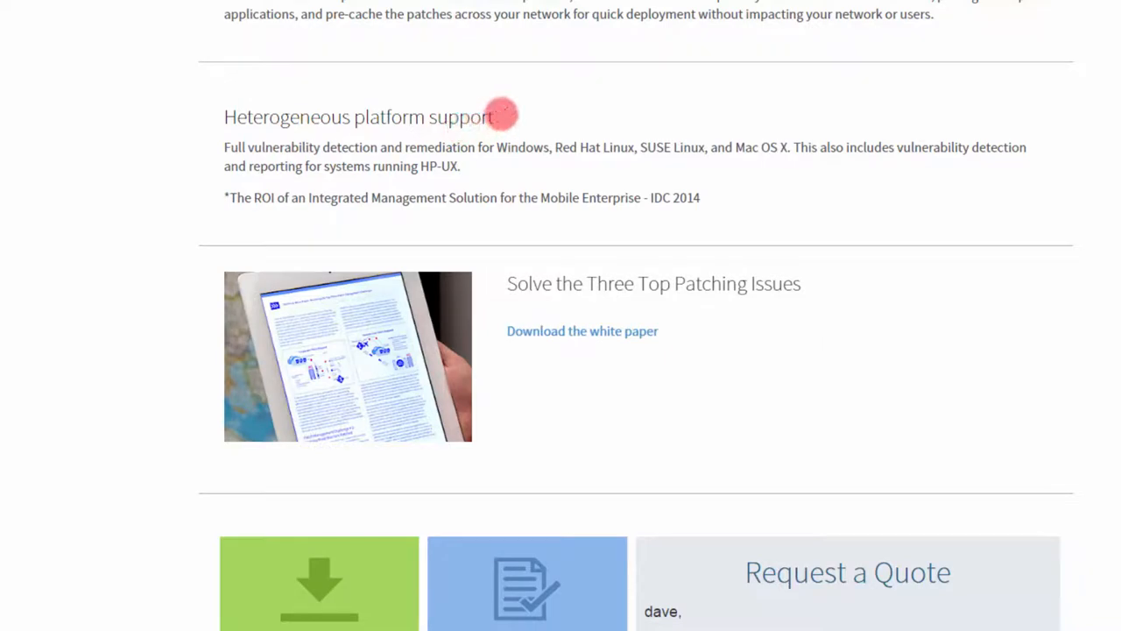
mouse_move(708, 159)
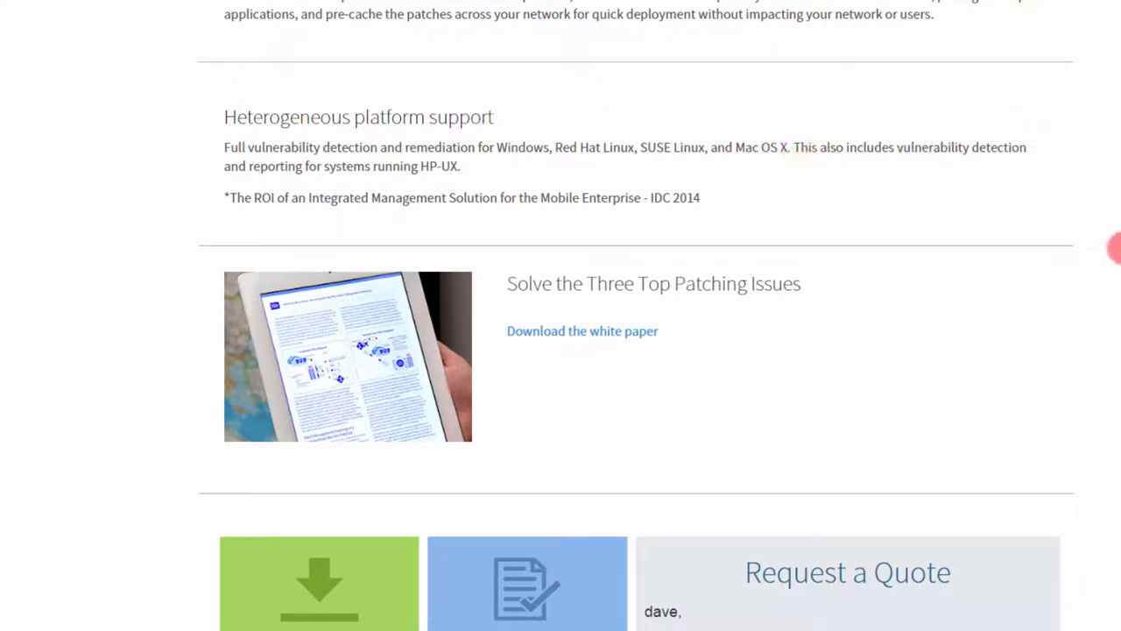
scroll("down", 3)
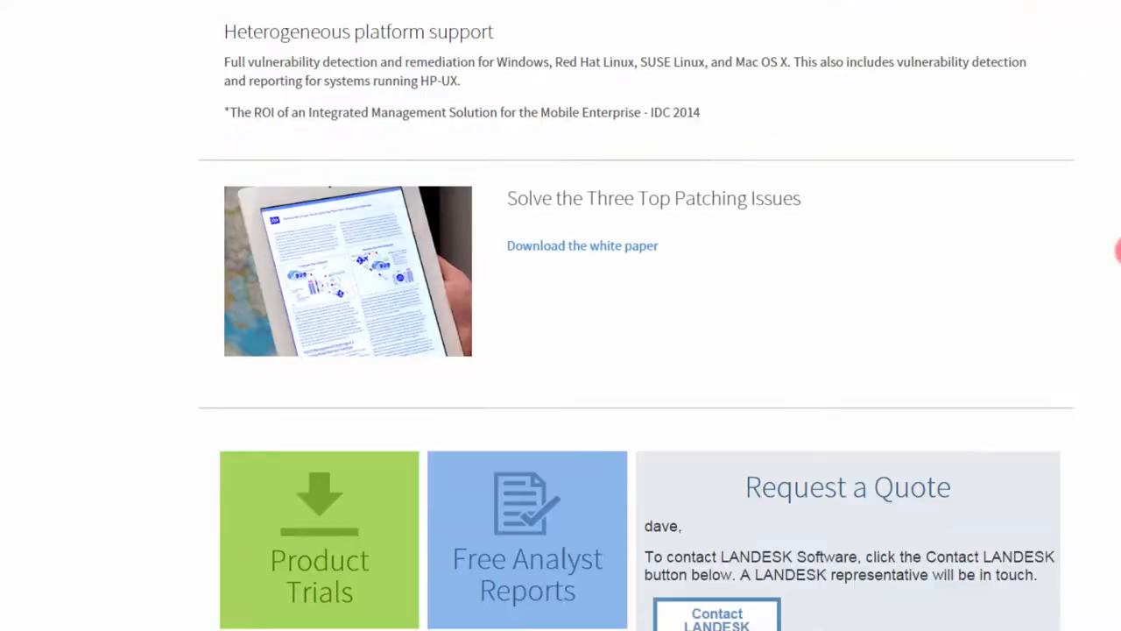
scroll("down", 3)
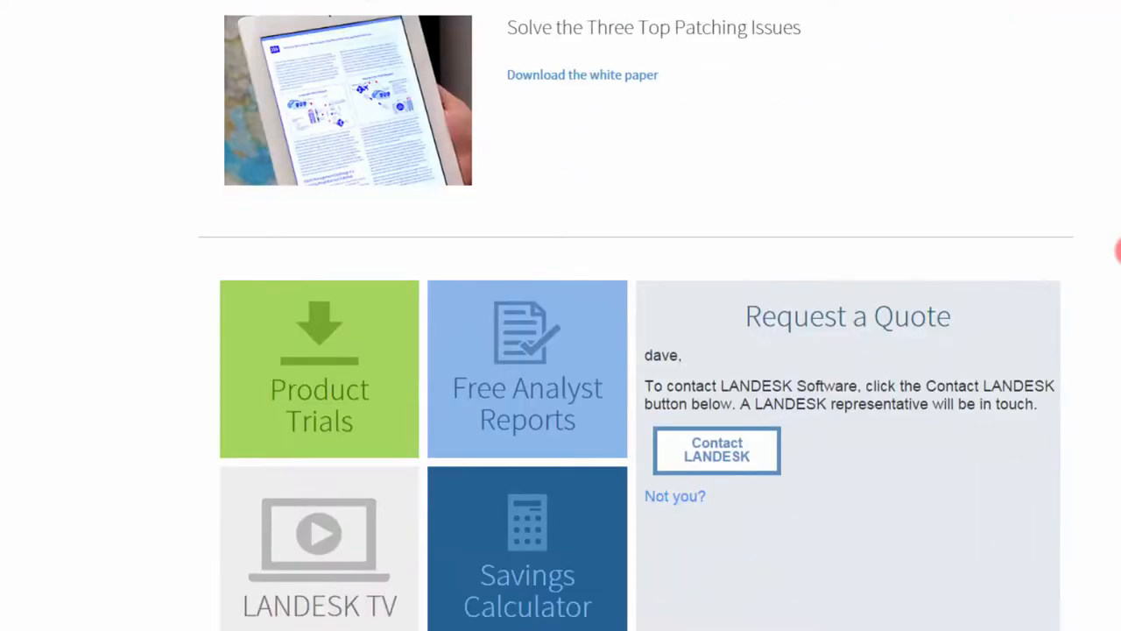
scroll("down", 3)
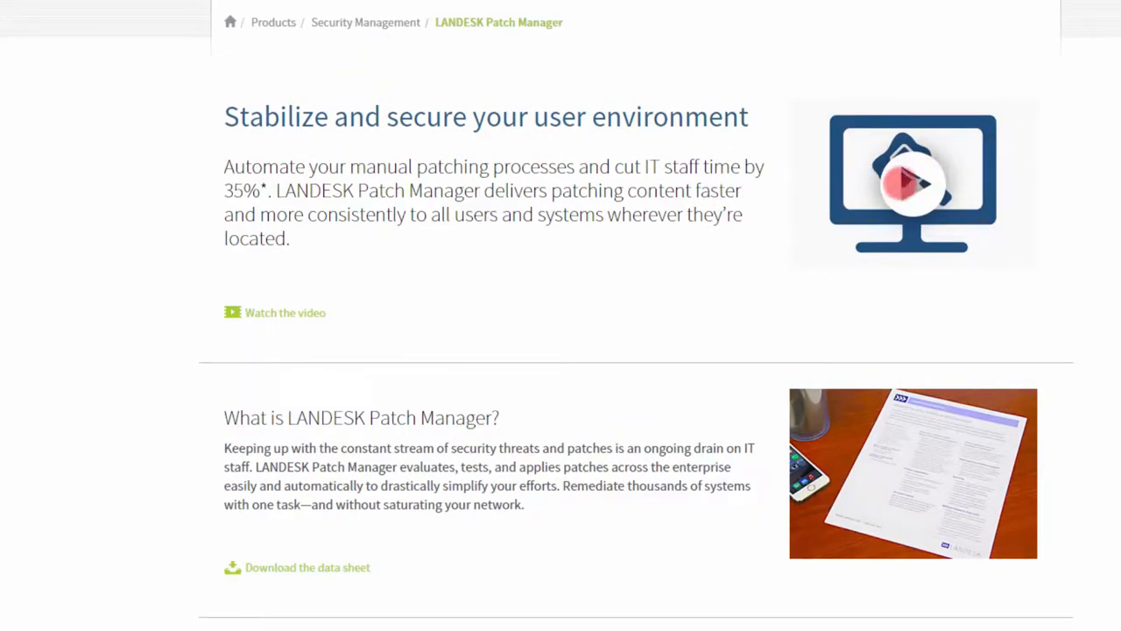
scroll("down", 3)
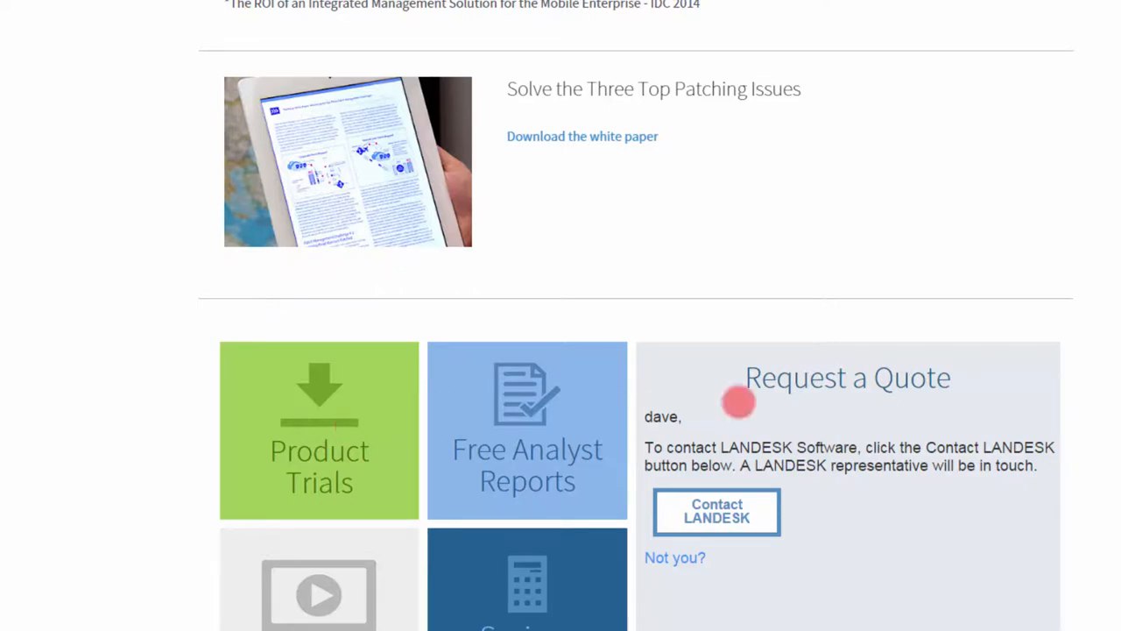
mouse_move(739, 402)
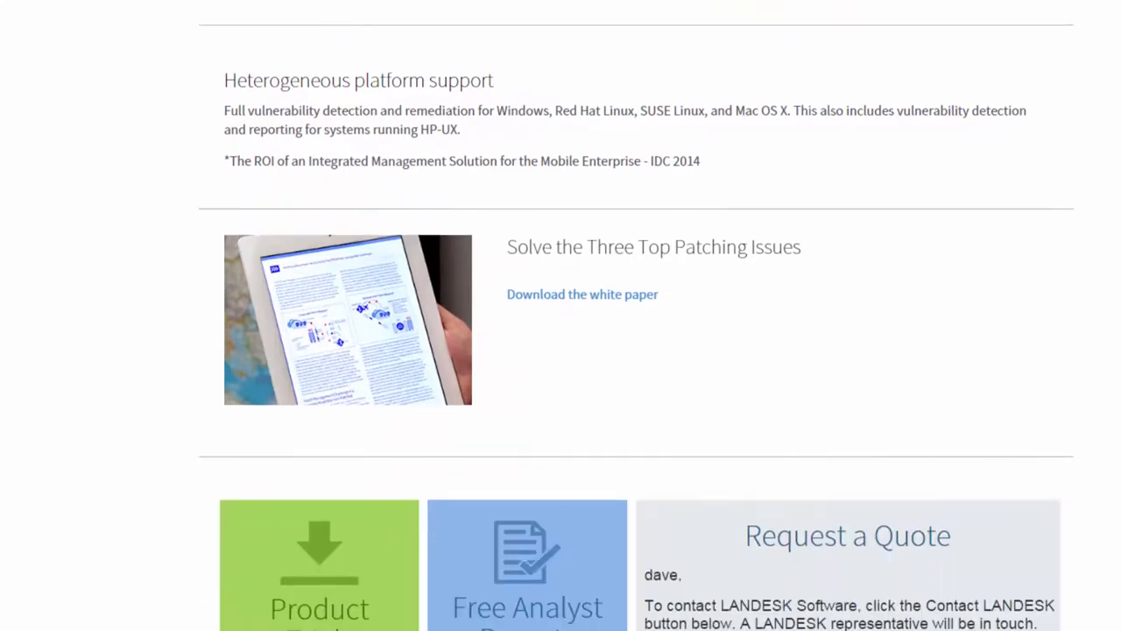
scroll("up", 3)
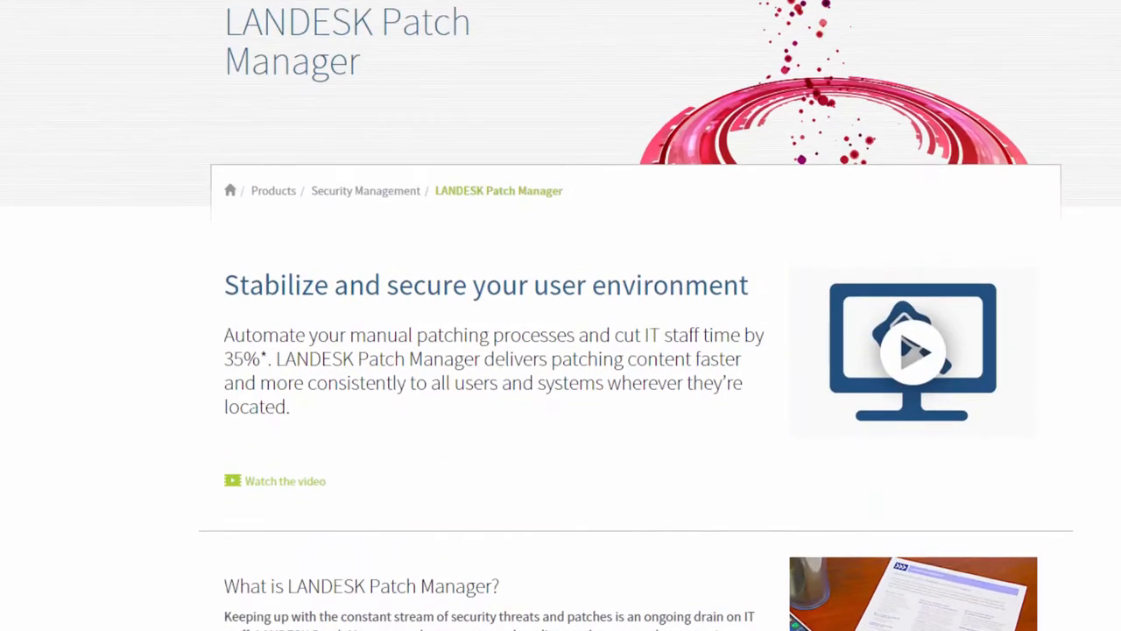